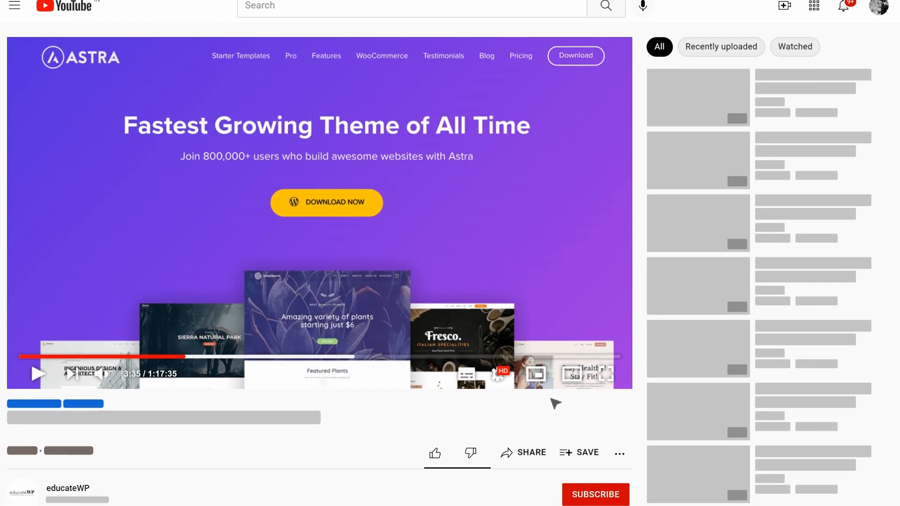
Start checkout with Buy Now under Essential, expand billing info, then return to the MacInAction tab.
{"action": "scroll", "scroll_direction": "down", "scroll_amount": 3}
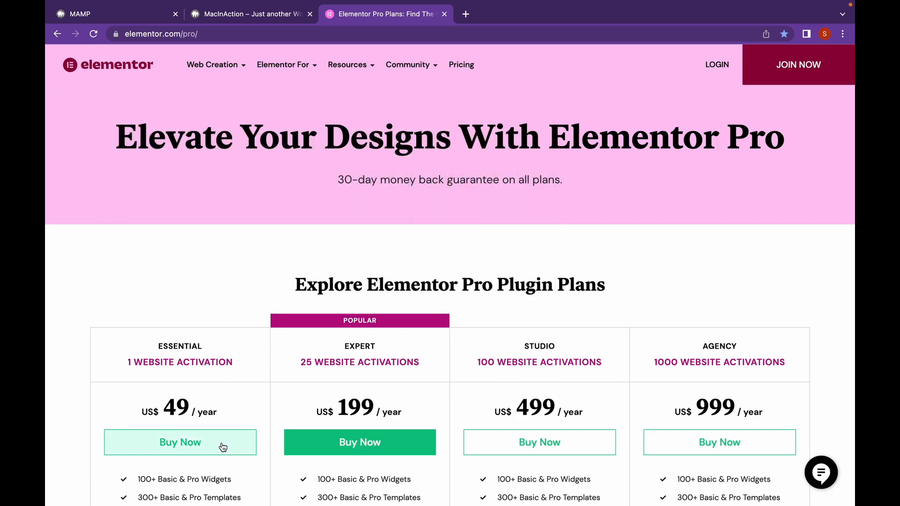
{"action": "left_click", "coordinate": [180, 441]}
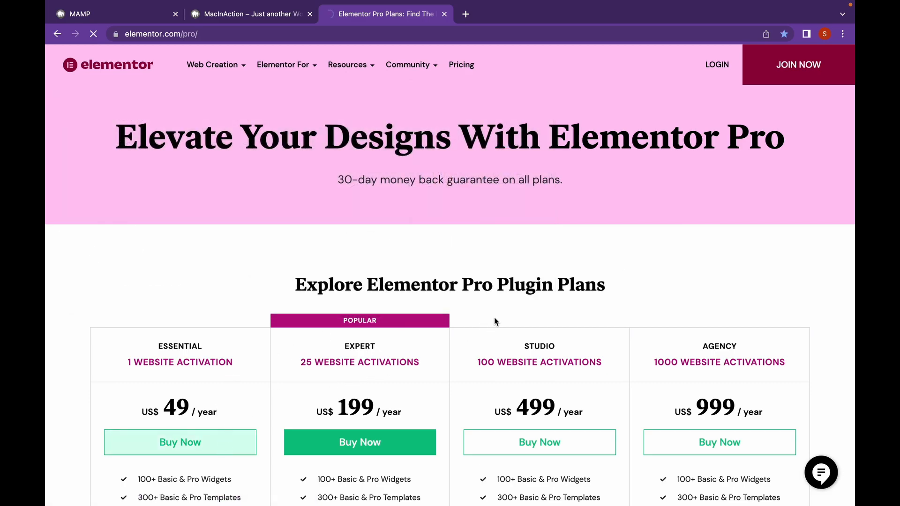
{"action": "left_click", "coordinate": [180, 441]}
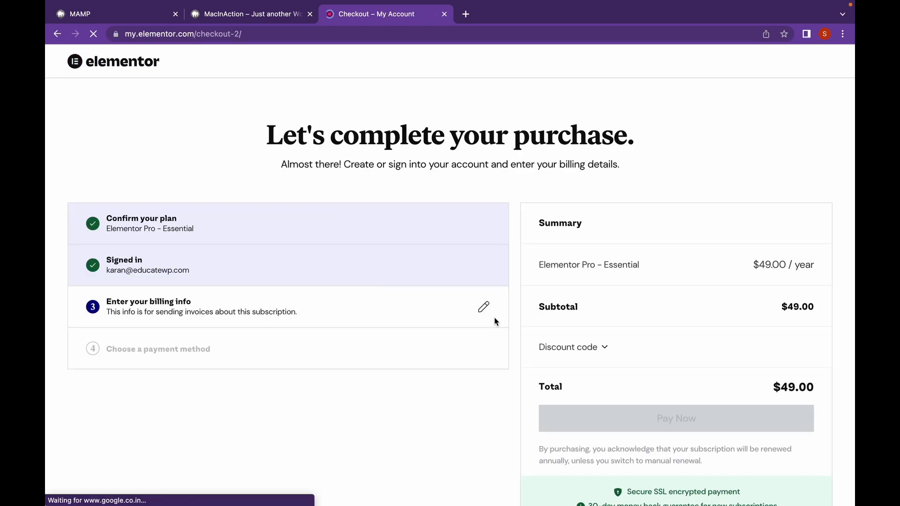
{"action": "left_click", "coordinate": [484, 307]}
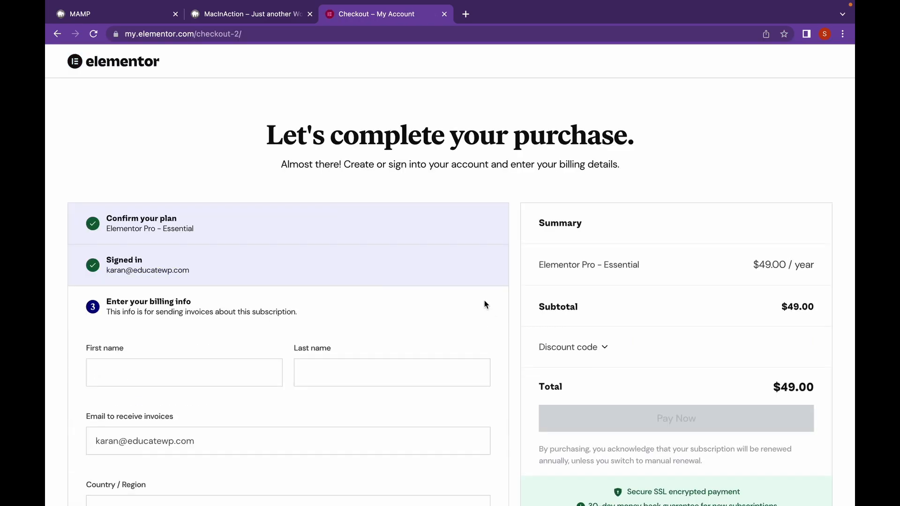
{"action": "left_click", "coordinate": [249, 14]}
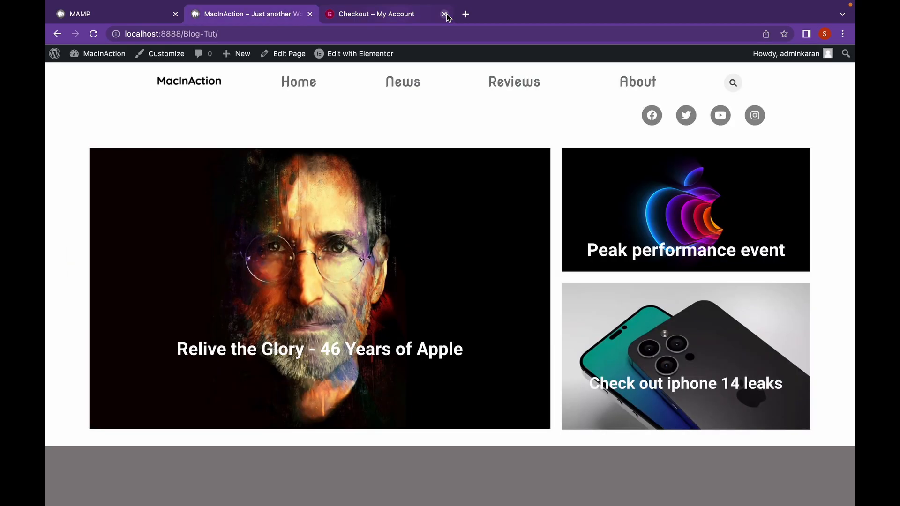
Close the checkout tab and go to Plugins > Add New > Upload Plugin.
{"action": "left_click", "coordinate": [446, 14]}
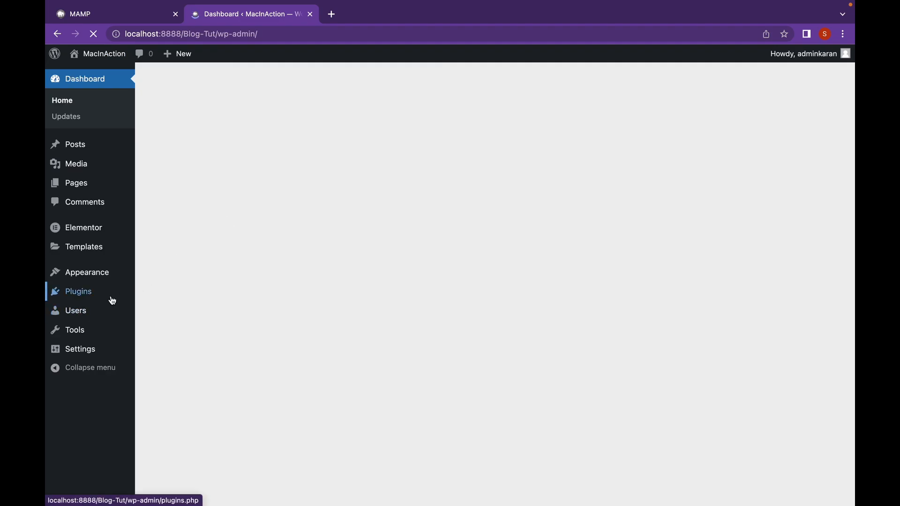
{"action": "left_click", "coordinate": [78, 291]}
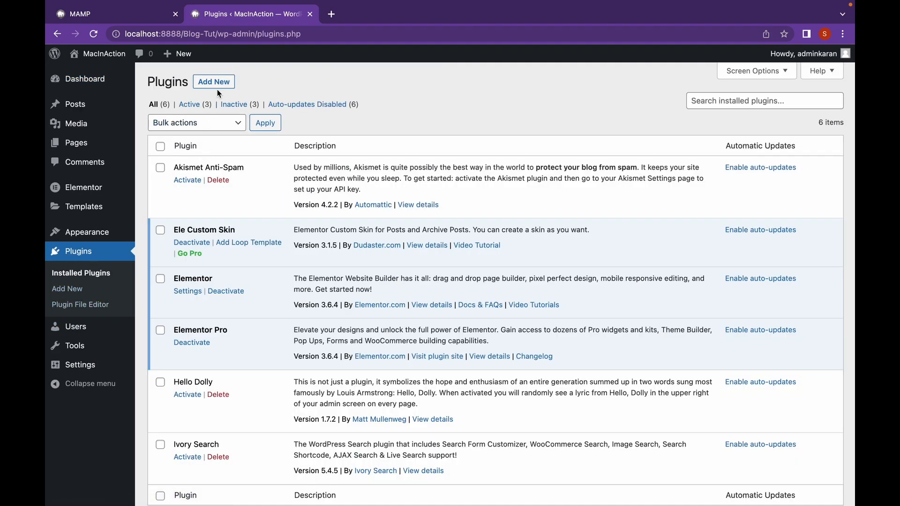
{"action": "left_click", "coordinate": [214, 81]}
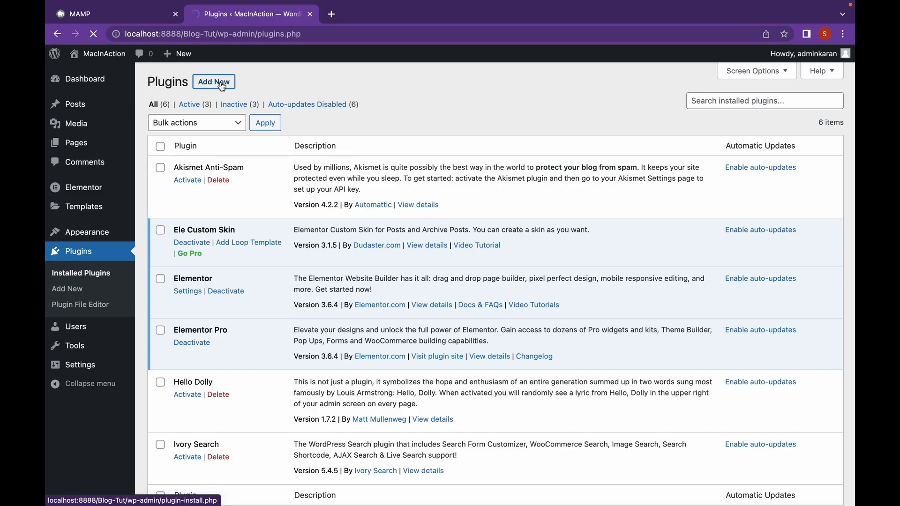
{"action": "left_click", "coordinate": [213, 81]}
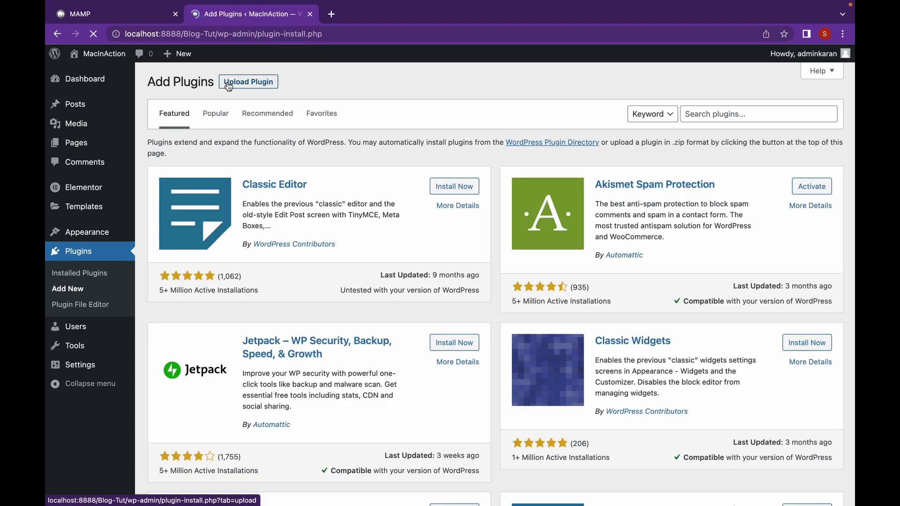
{"action": "left_click", "coordinate": [248, 81]}
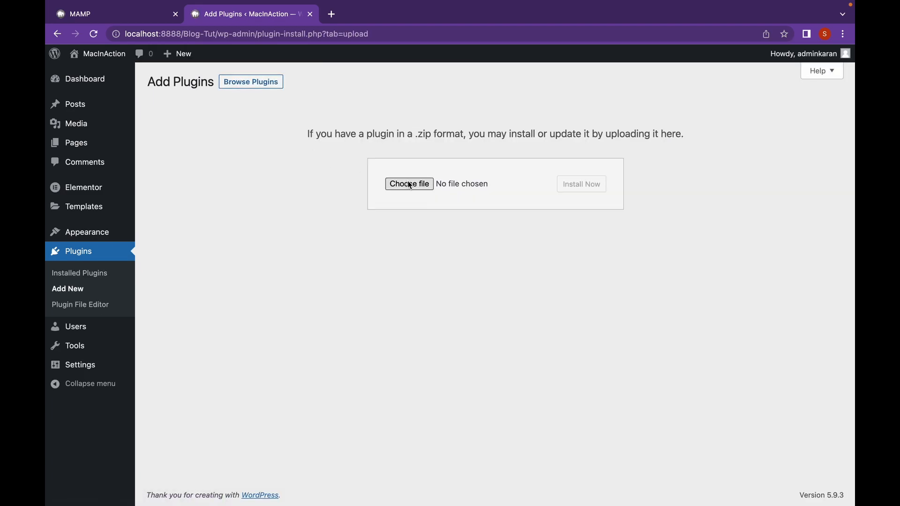
Choose wp-reset-v6.05.zip from Downloads as the plugin file to upload.
{"action": "left_click", "coordinate": [409, 184]}
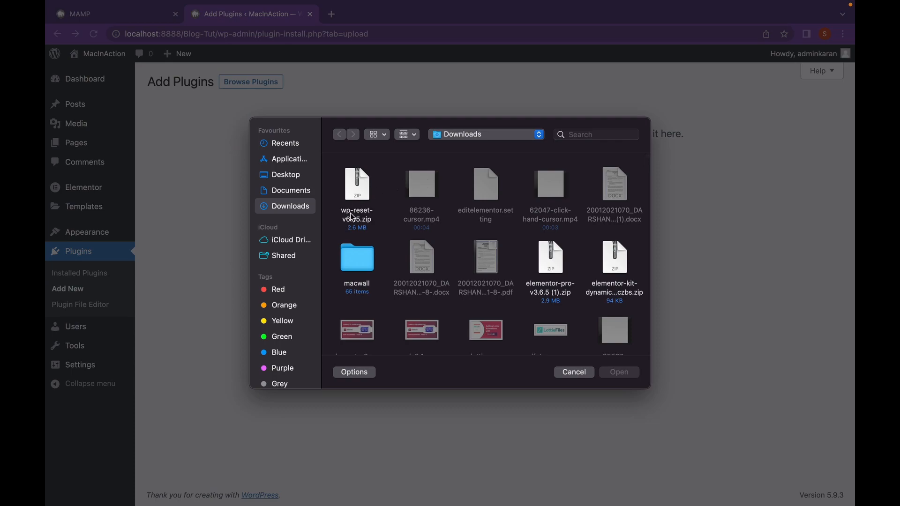
{"action": "left_click", "coordinate": [356, 198]}
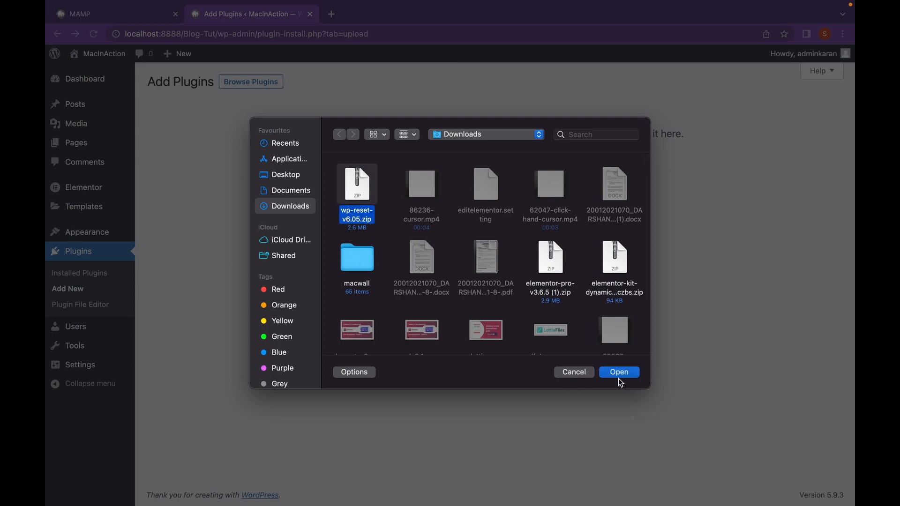
{"action": "mouse_move", "coordinate": [610, 380]}
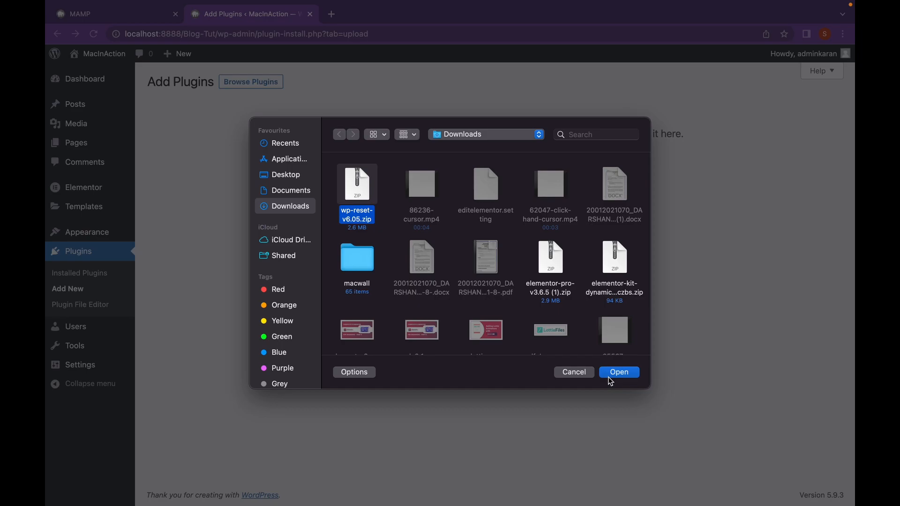
{"action": "left_click", "coordinate": [619, 373]}
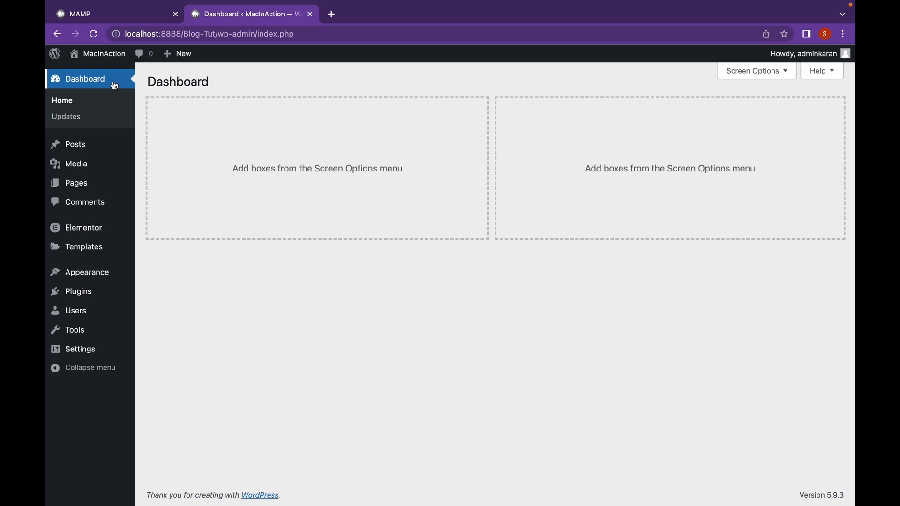
Visit the site from the dashboard and open the Home page with Edit with Elementor.
{"action": "left_click", "coordinate": [104, 53]}
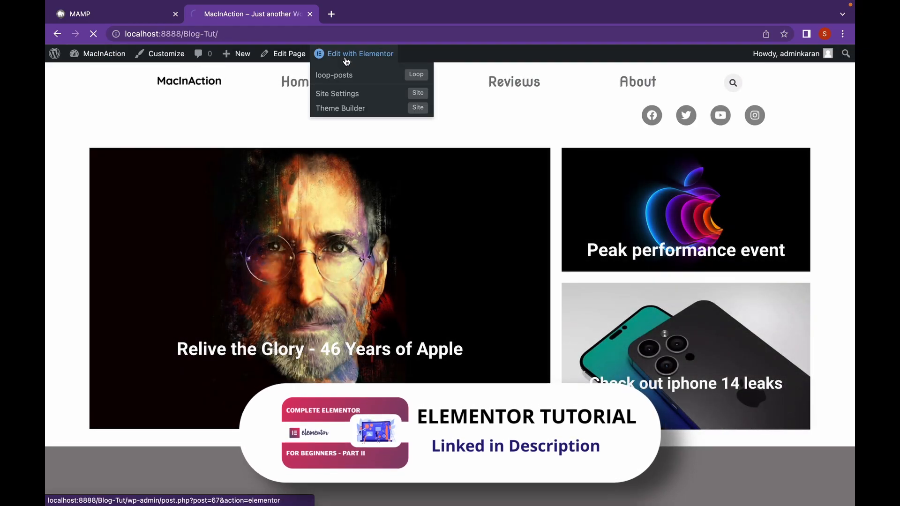
{"action": "left_click", "coordinate": [360, 54]}
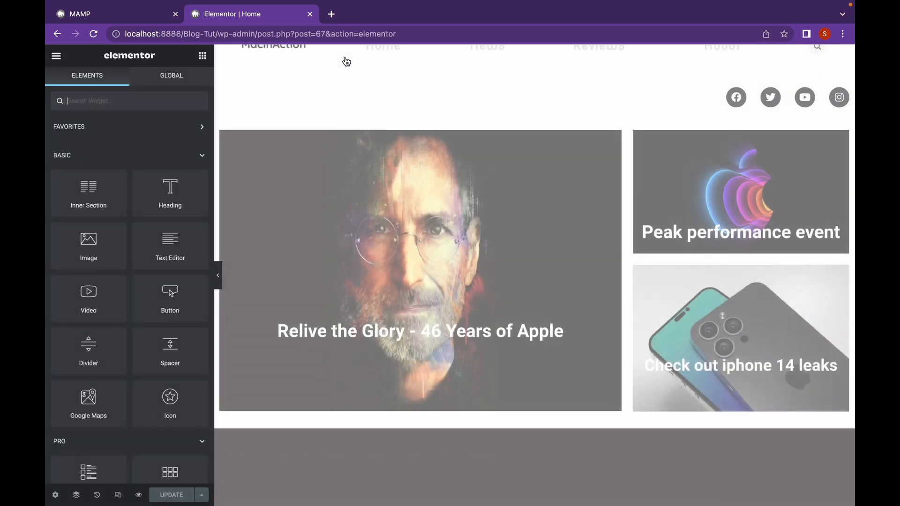
{"action": "left_click", "coordinate": [531, 55]}
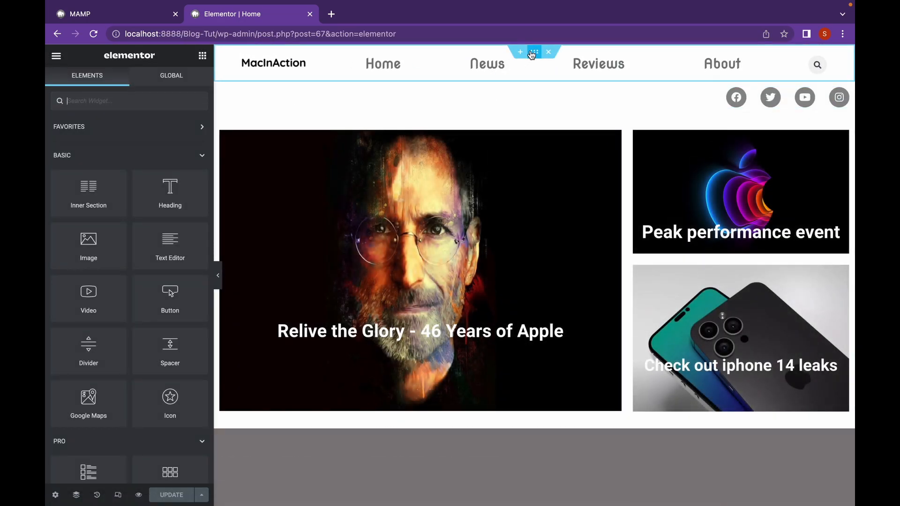
Select the header section and set its Motion Effects entrance animation to Fade In Down.
{"action": "left_click", "coordinate": [533, 53]}
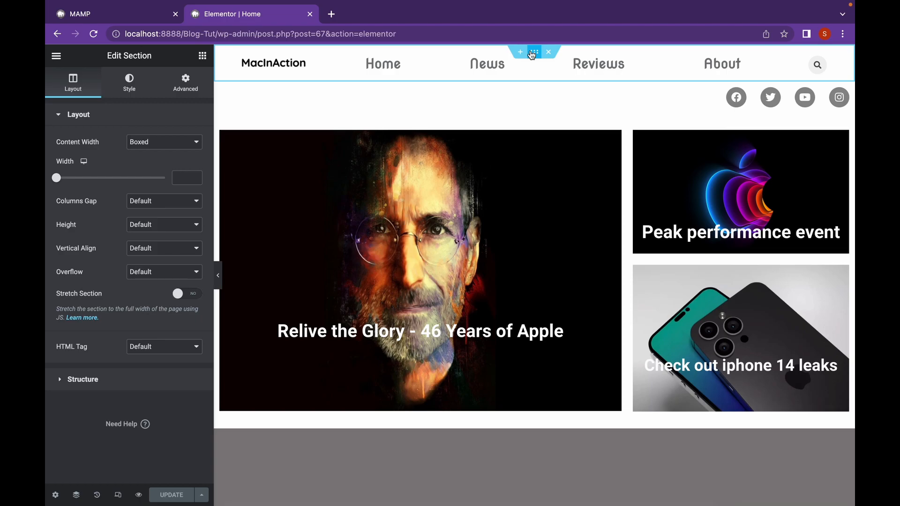
{"action": "left_click", "coordinate": [185, 82]}
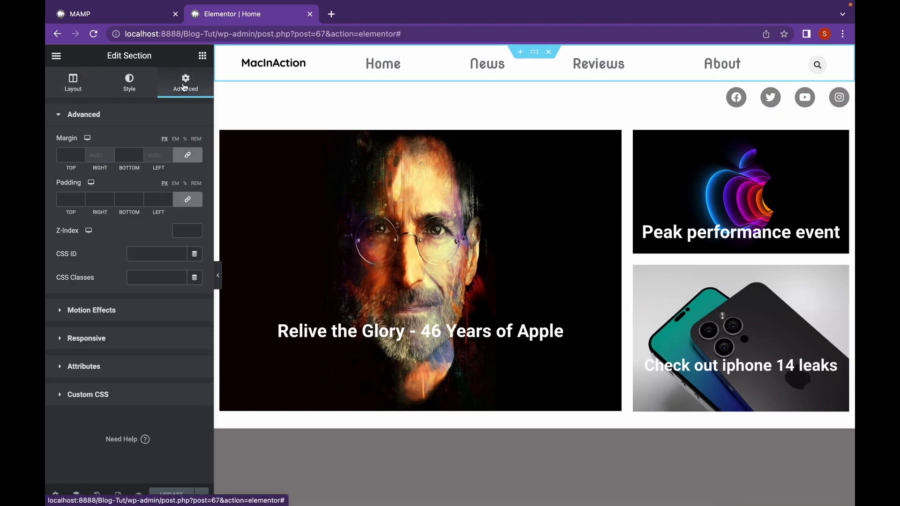
{"action": "mouse_move", "coordinate": [152, 321]}
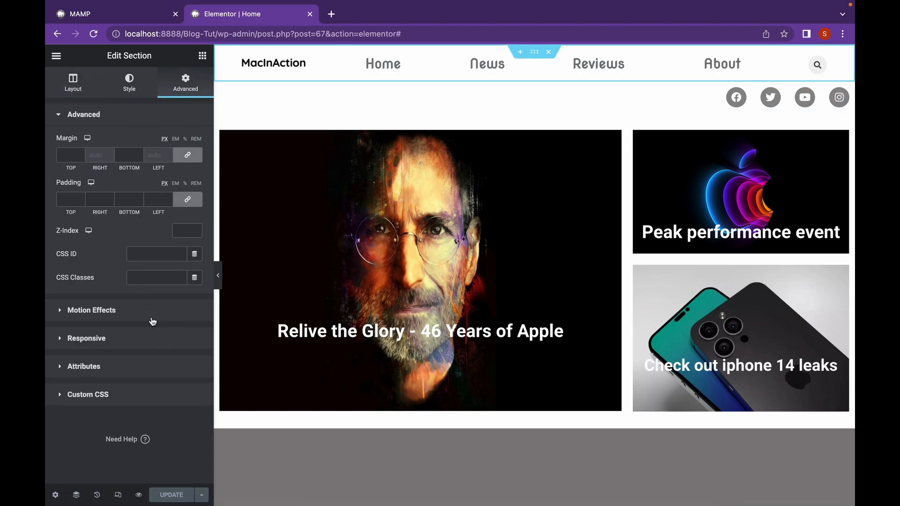
{"action": "left_click", "coordinate": [91, 311]}
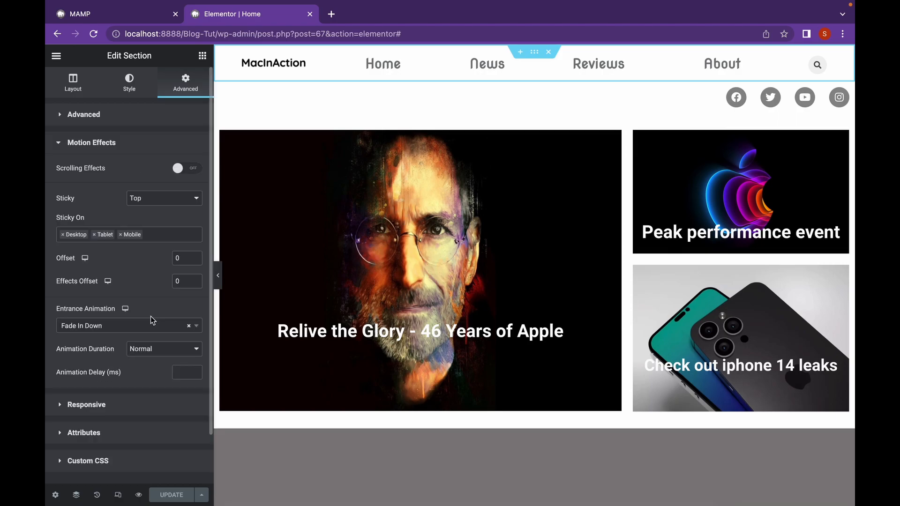
{"action": "left_click", "coordinate": [184, 258]}
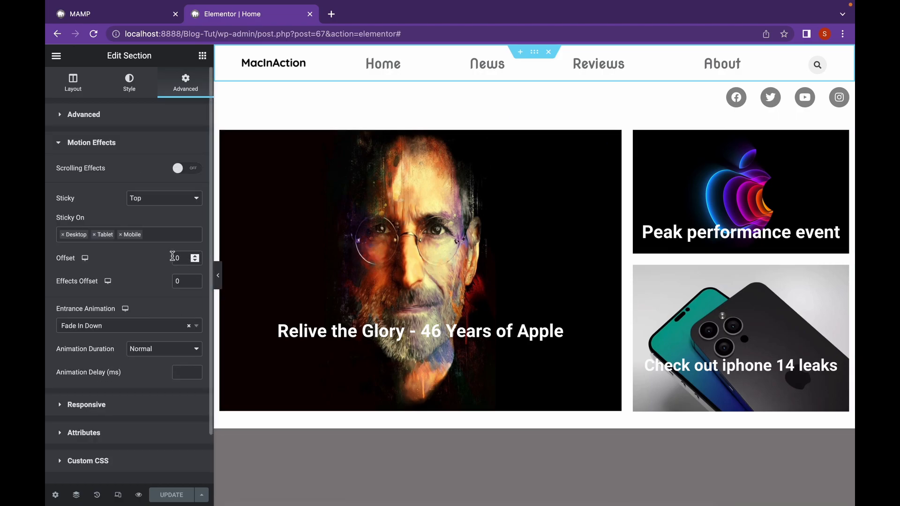
{"action": "scroll", "scroll_direction": "down", "scroll_amount": 3}
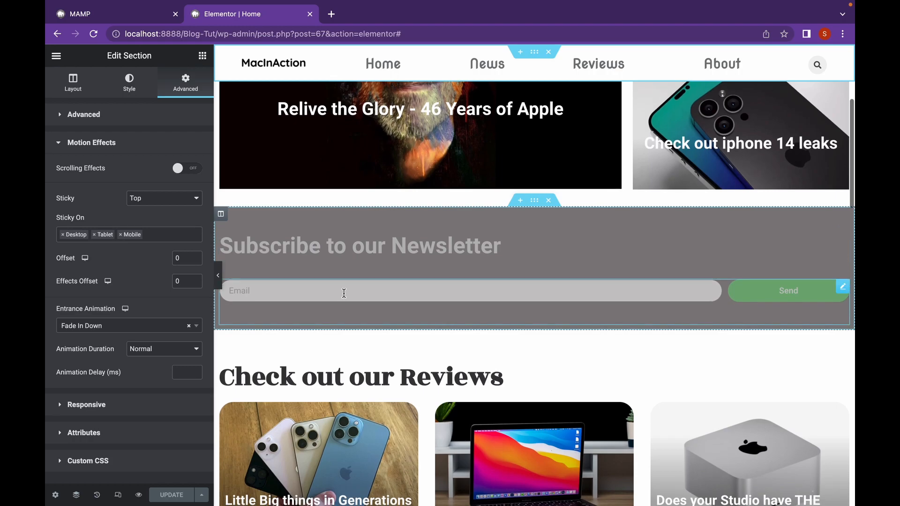
{"action": "scroll", "scroll_direction": "up", "scroll_amount": 3}
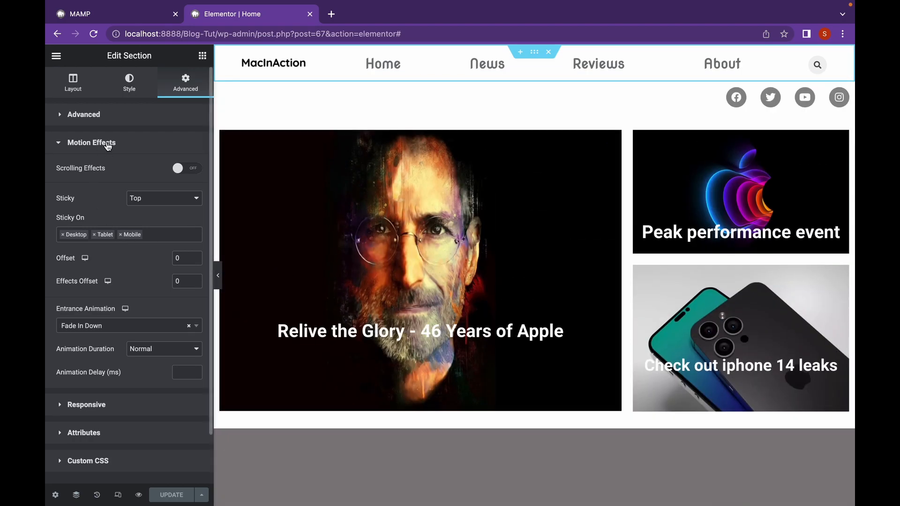
{"action": "left_click", "coordinate": [91, 142]}
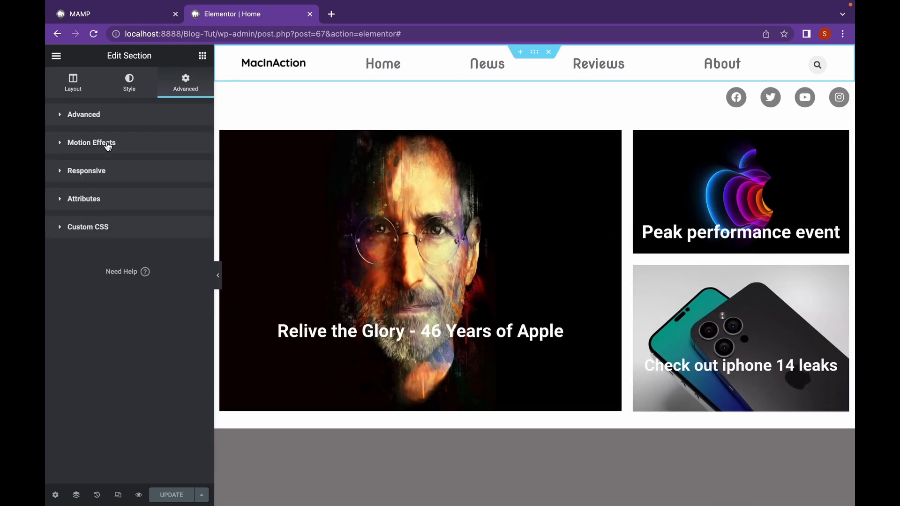
{"action": "left_click", "coordinate": [91, 142]}
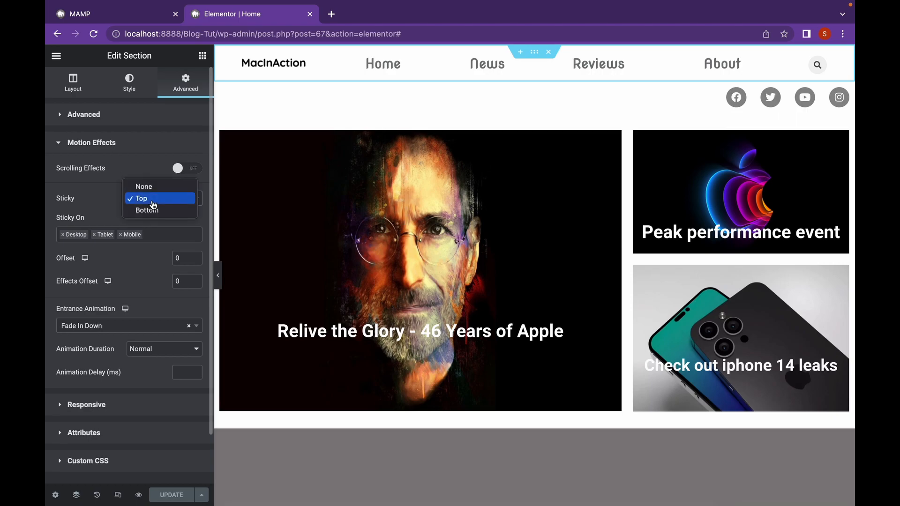
{"action": "mouse_move", "coordinate": [150, 203]}
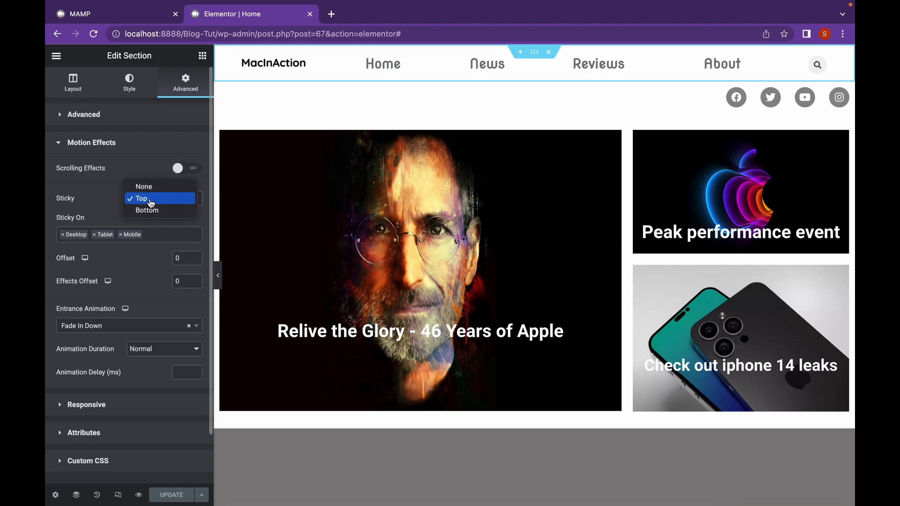
Set Sticky to Top on all devices and scroll the page to verify the header stays fixed.
{"action": "left_click", "coordinate": [138, 198]}
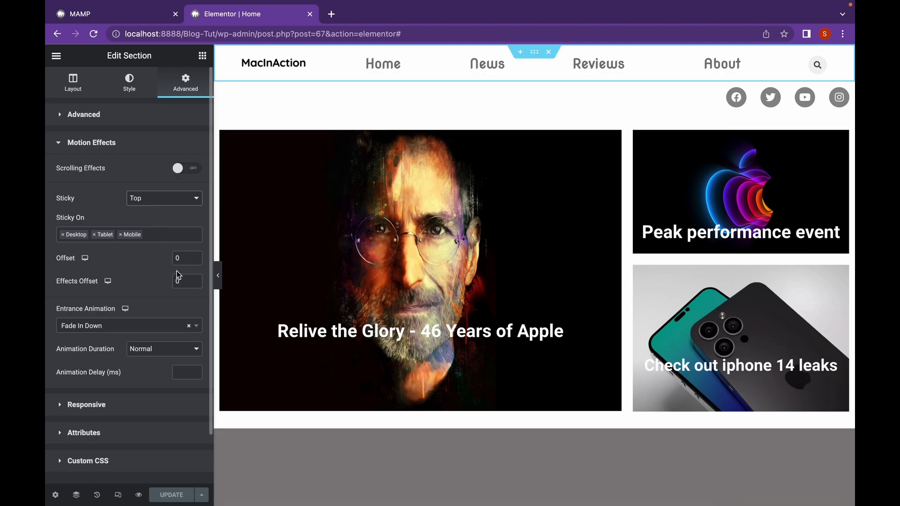
{"action": "scroll", "scroll_direction": "down", "scroll_amount": 3}
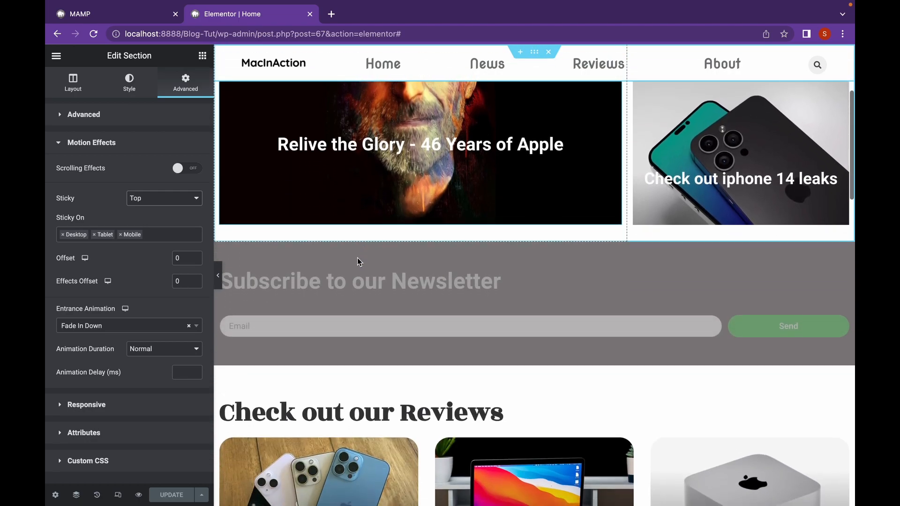
{"action": "scroll", "scroll_direction": "down", "scroll_amount": 3}
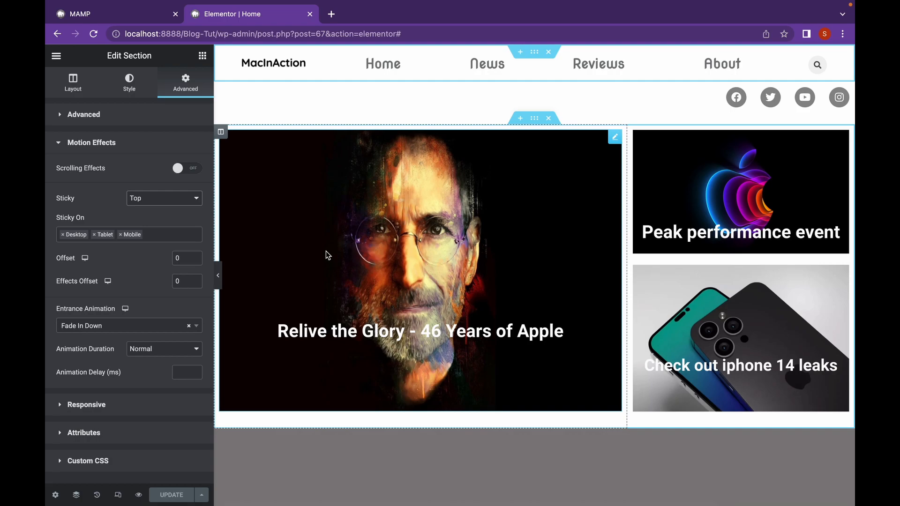
{"action": "mouse_move", "coordinate": [278, 227]}
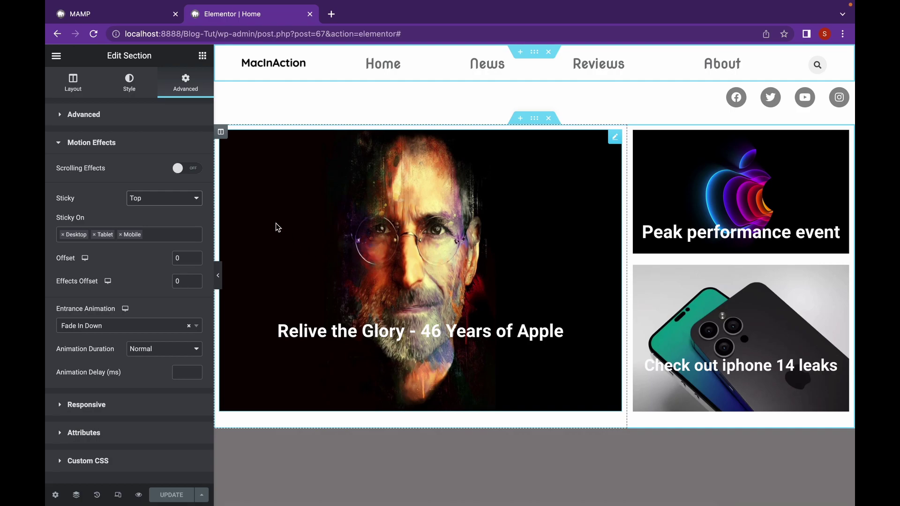
{"action": "scroll", "scroll_direction": "down", "scroll_amount": 3}
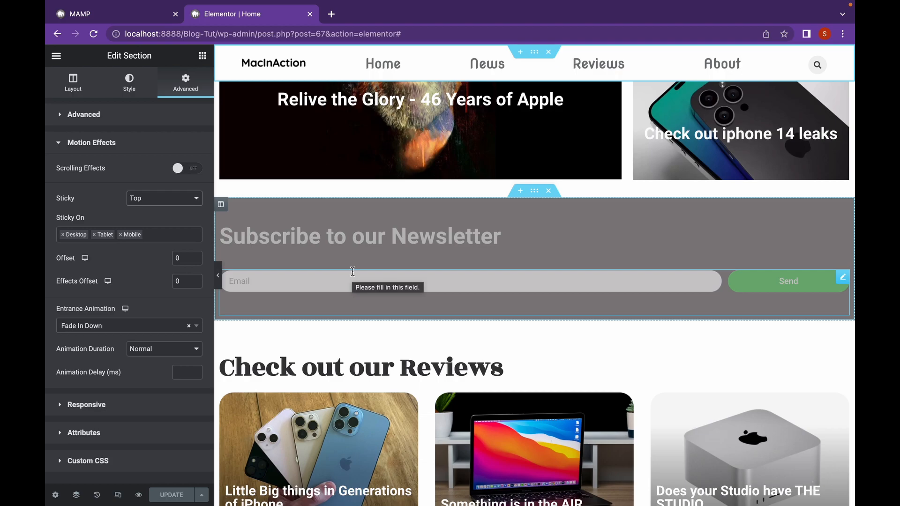
{"action": "scroll", "scroll_direction": "up", "scroll_amount": 3}
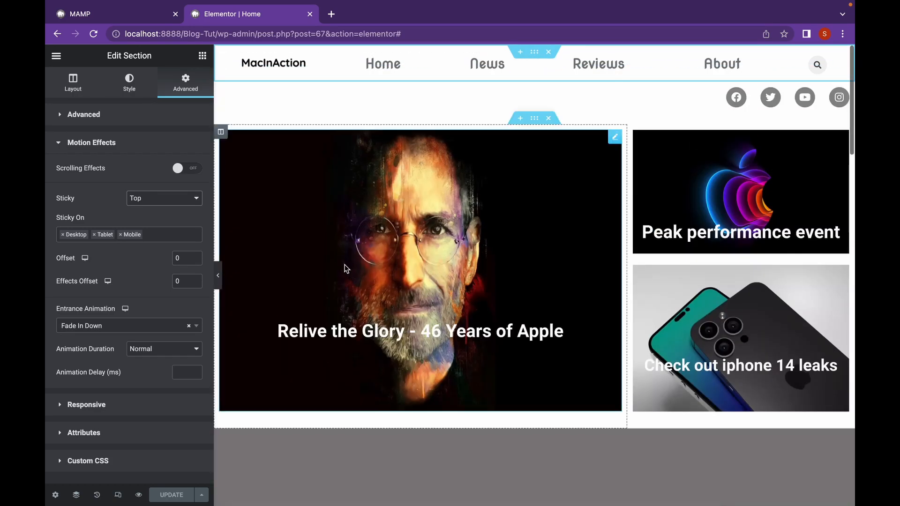
{"action": "left_click", "coordinate": [128, 83]}
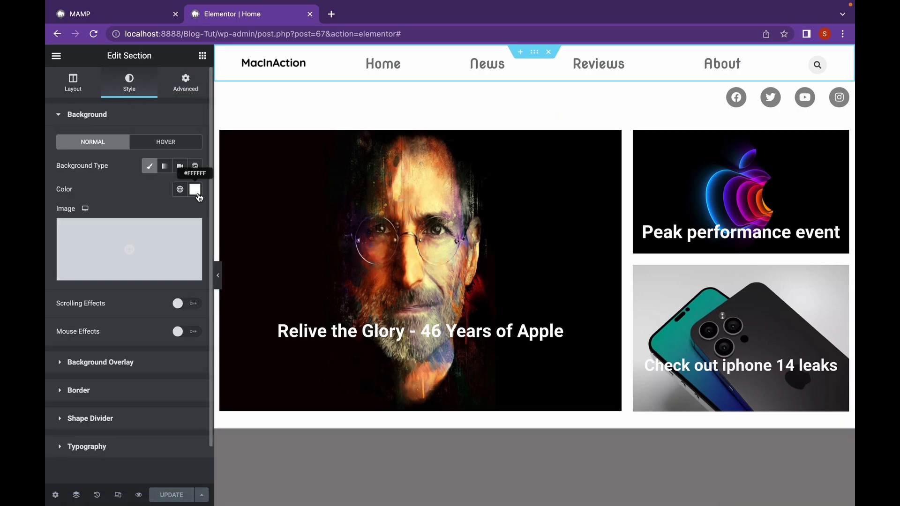
Set the header background colour to fully transparent #FFFFFF00 via the alpha slider.
{"action": "left_click", "coordinate": [195, 188]}
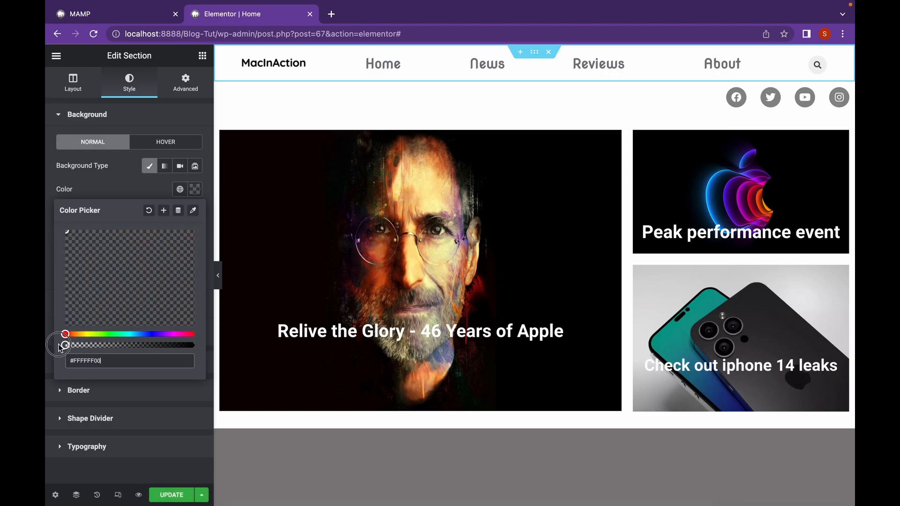
{"action": "scroll", "scroll_direction": "down", "scroll_amount": 3}
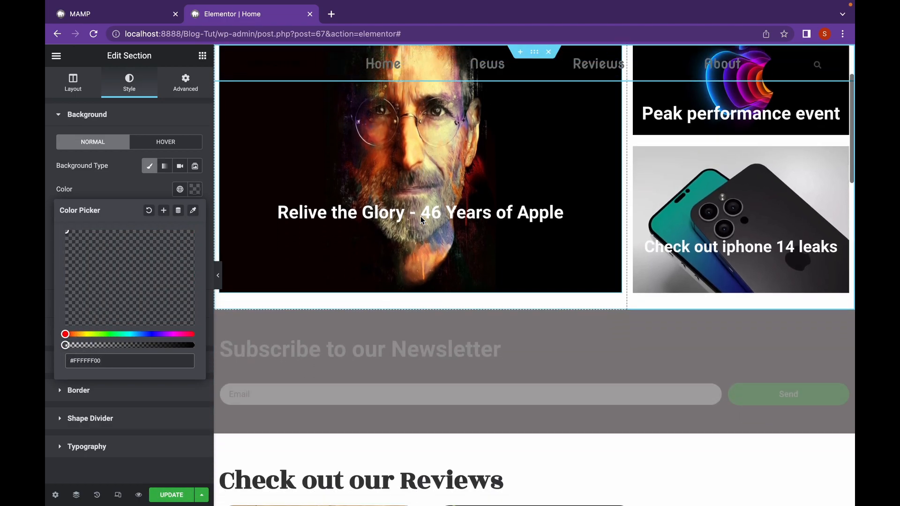
{"action": "scroll", "scroll_direction": "down", "scroll_amount": 3}
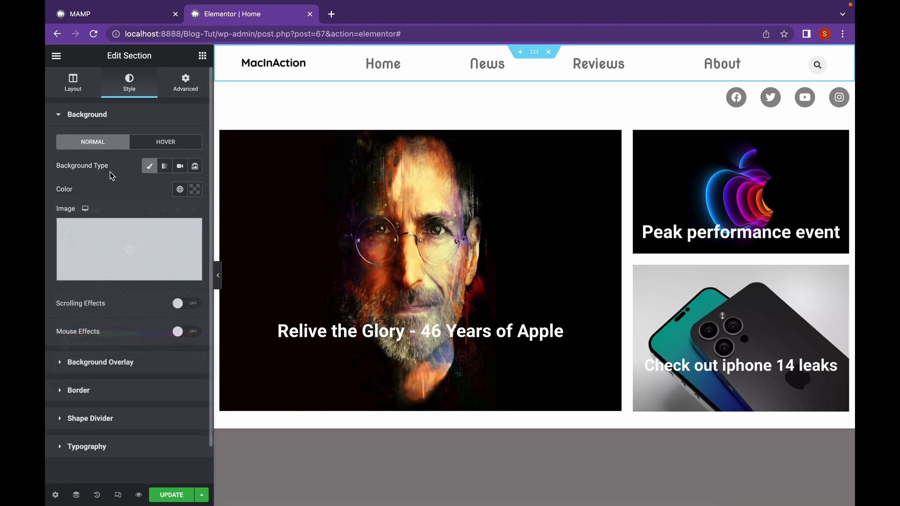
{"action": "mouse_move", "coordinate": [194, 189]}
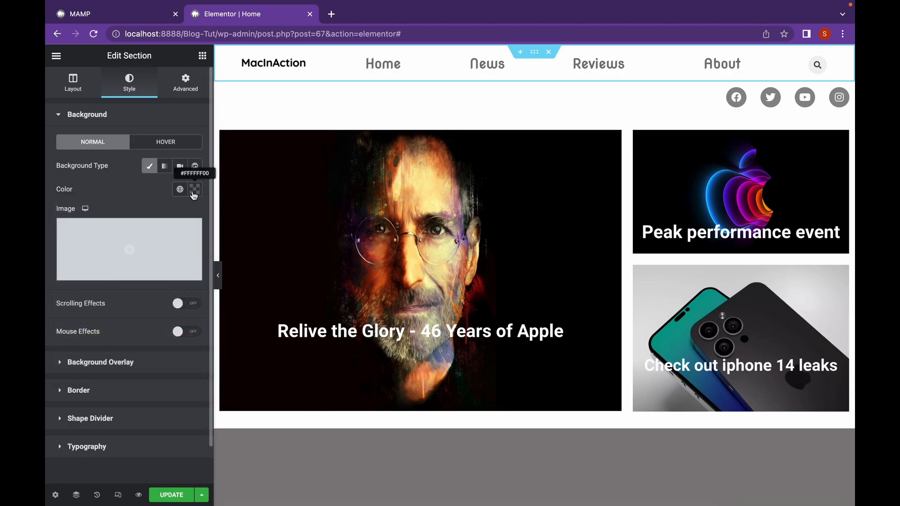
Set the header background to semi-transparent green #72CF78E3 and scroll to preview it.
{"action": "left_click", "coordinate": [195, 188]}
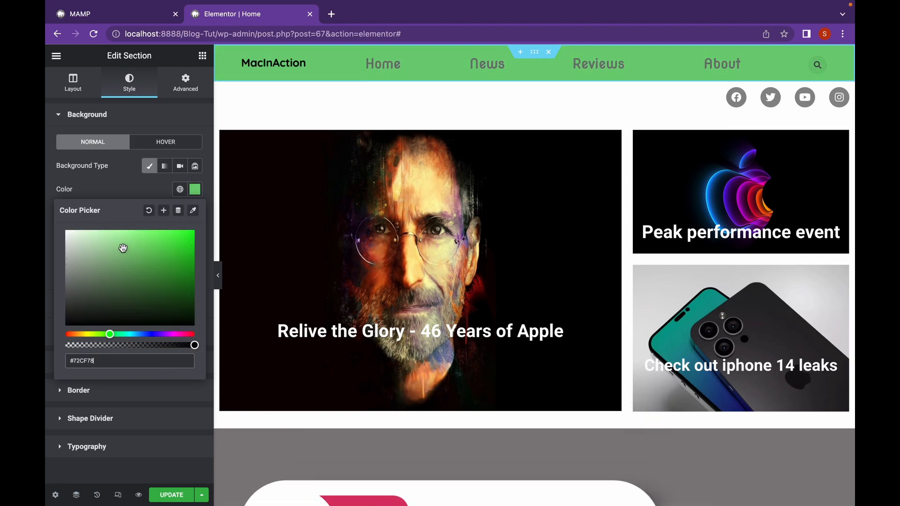
{"action": "scroll", "scroll_direction": "down", "scroll_amount": 3}
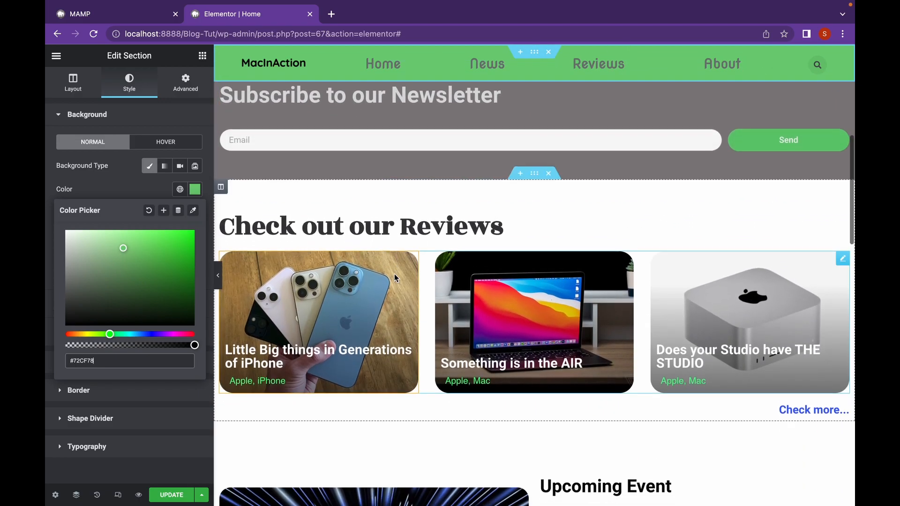
{"action": "scroll", "scroll_direction": "down", "scroll_amount": 3}
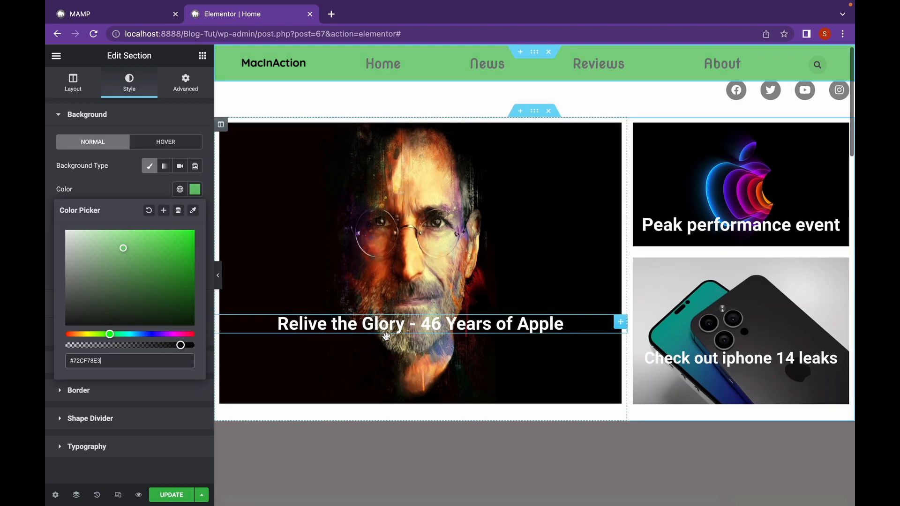
{"action": "scroll", "scroll_direction": "down", "scroll_amount": 3}
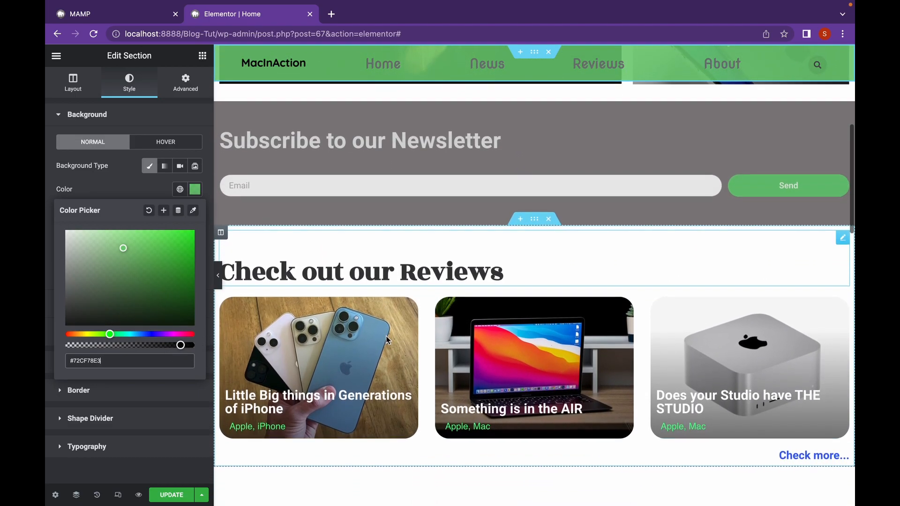
{"action": "scroll", "scroll_direction": "down", "scroll_amount": 3}
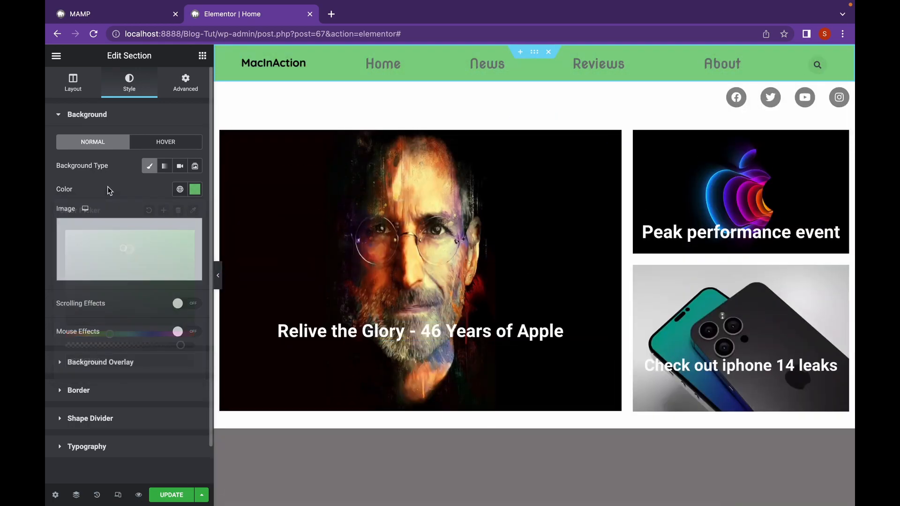
Enable Scrolling Effects on the background and set Transparency direction to Fade In.
{"action": "left_click", "coordinate": [177, 331]}
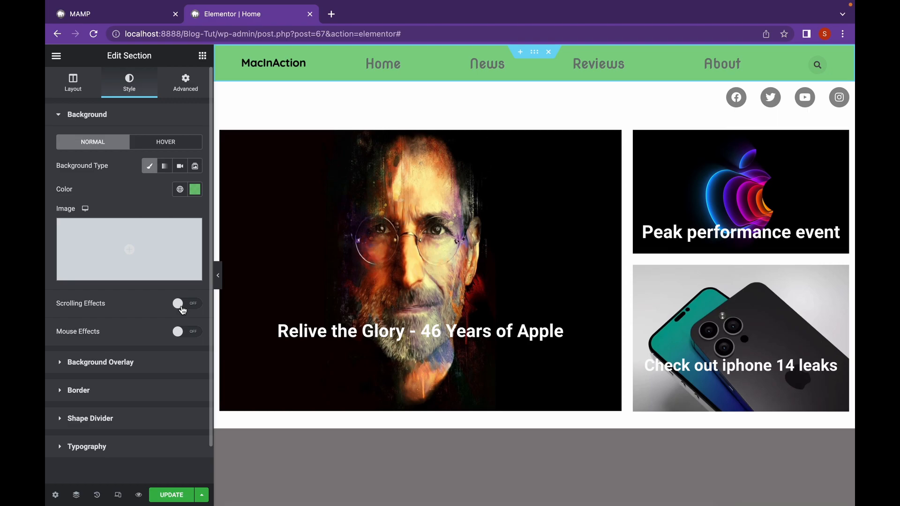
{"action": "left_click", "coordinate": [185, 303]}
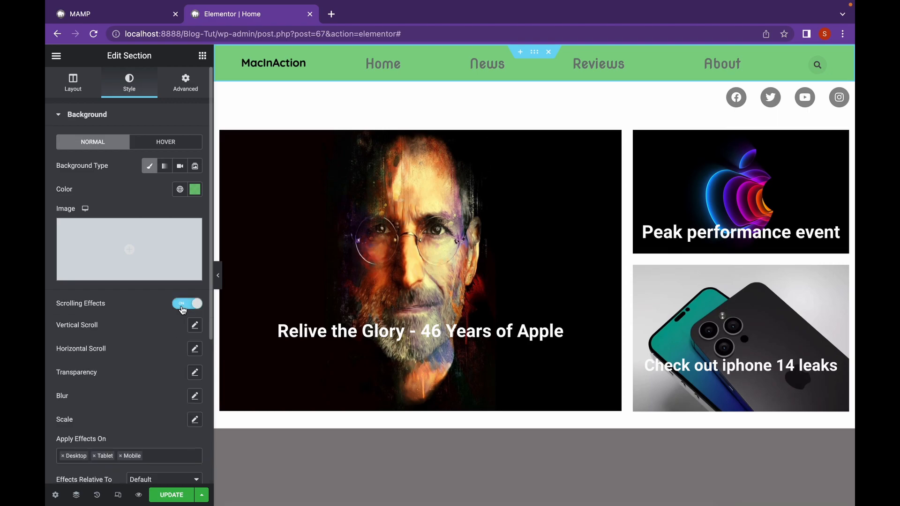
{"action": "scroll", "scroll_direction": "down", "scroll_amount": 3}
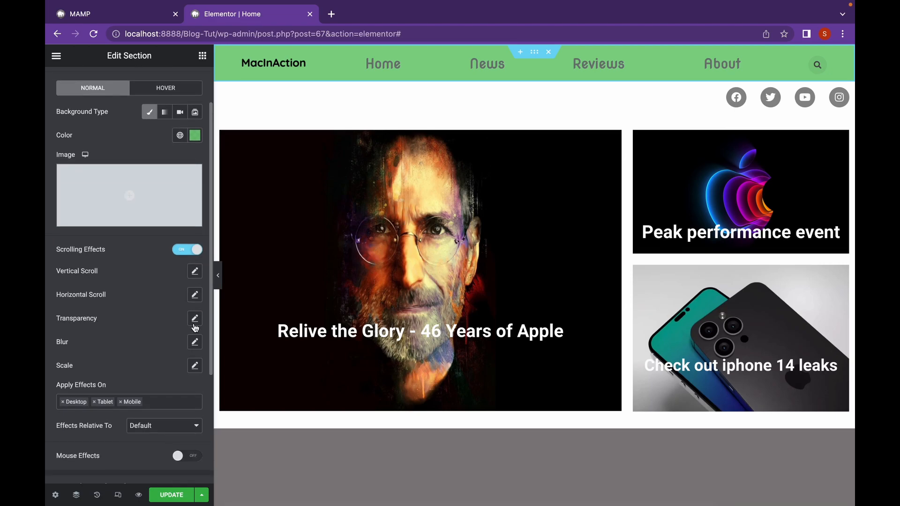
{"action": "mouse_move", "coordinate": [195, 320]}
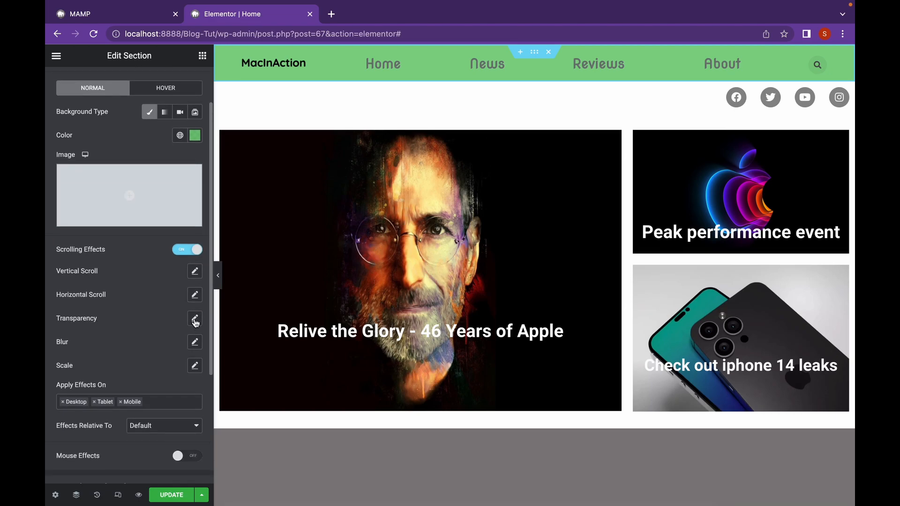
{"action": "left_click", "coordinate": [195, 319]}
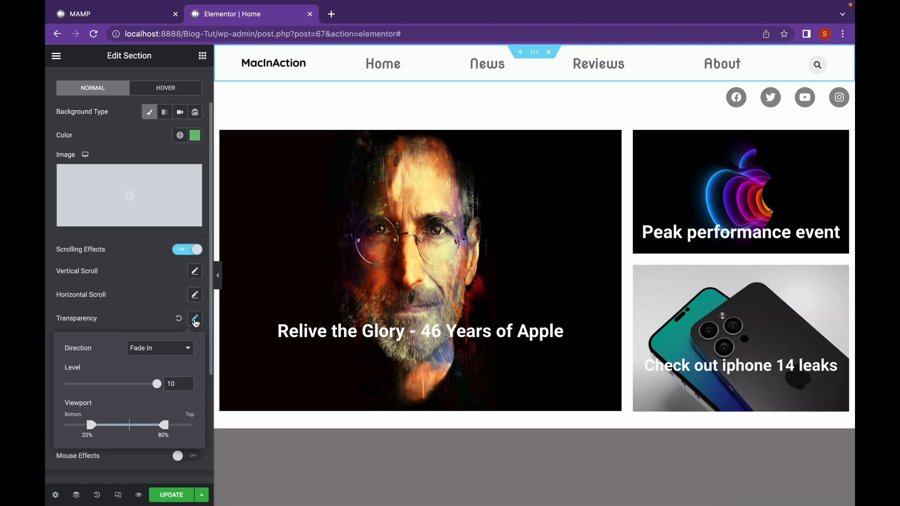
{"action": "mouse_move", "coordinate": [177, 354]}
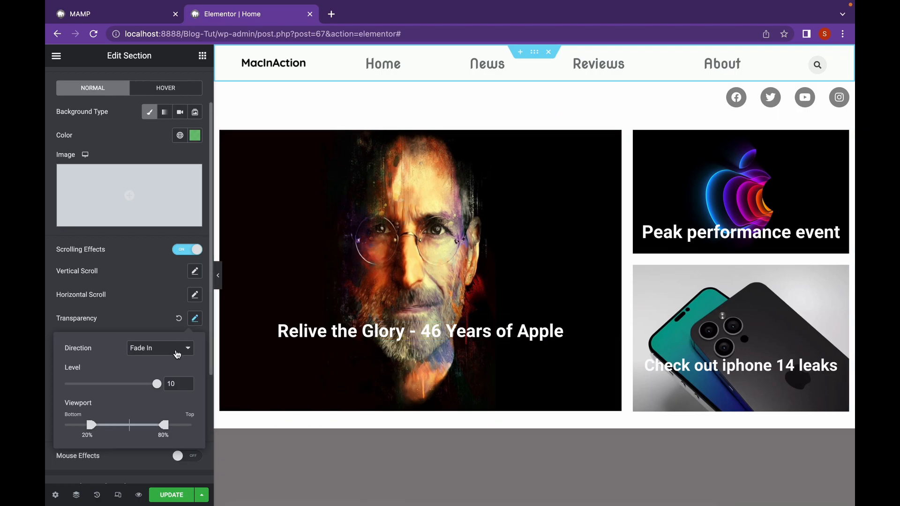
{"action": "left_click", "coordinate": [159, 348]}
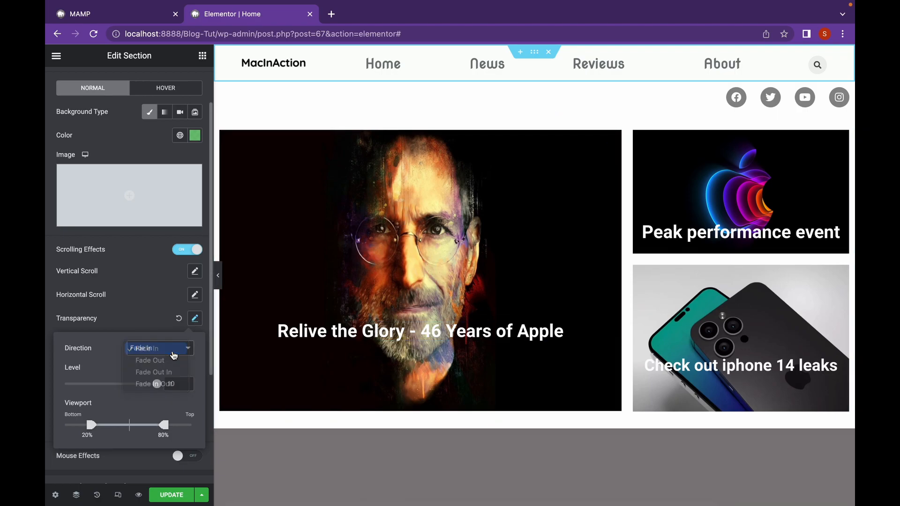
{"action": "left_click", "coordinate": [142, 349]}
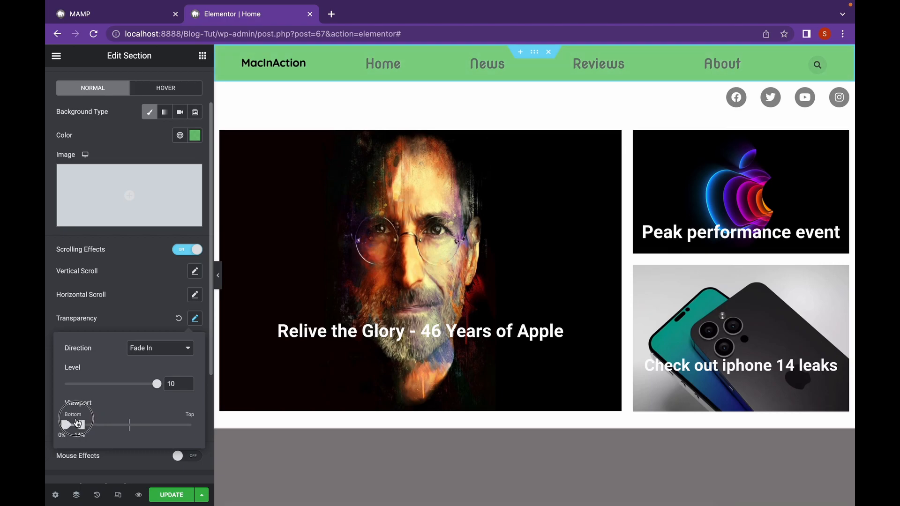
Set the transparency viewport to 0%–14% and make effects relative to the Entire Page.
{"action": "scroll", "scroll_direction": "down", "scroll_amount": 3}
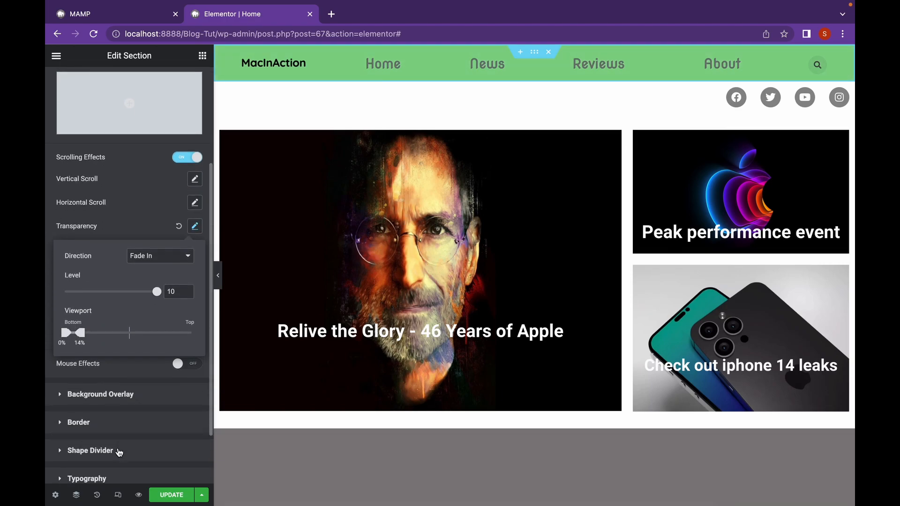
{"action": "mouse_move", "coordinate": [193, 235]}
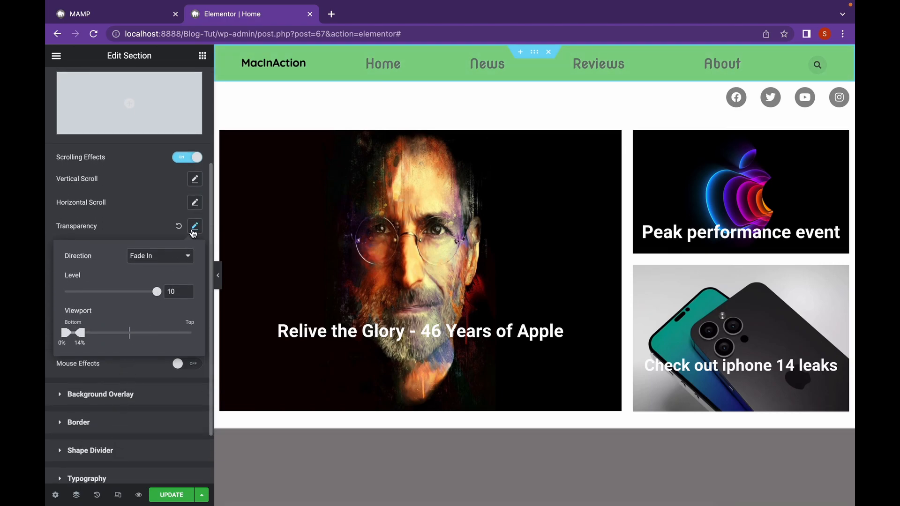
{"action": "left_click", "coordinate": [195, 226]}
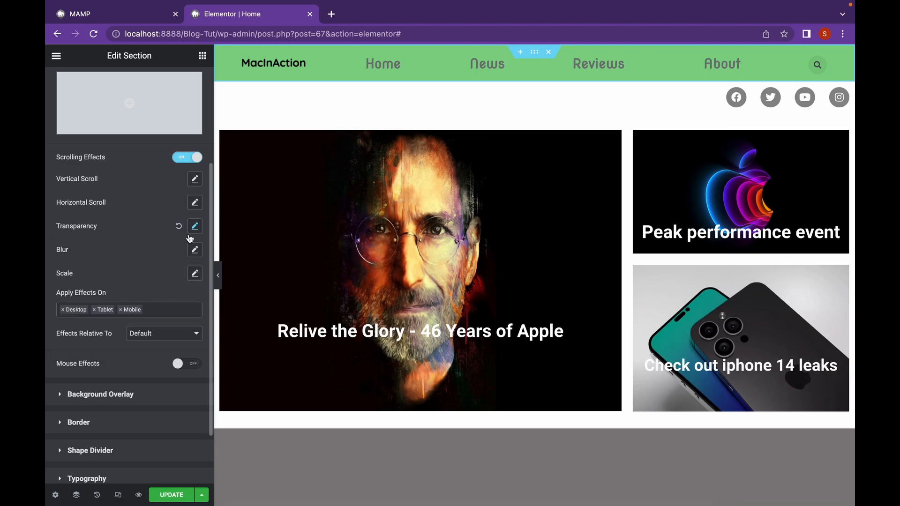
{"action": "left_click", "coordinate": [163, 334]}
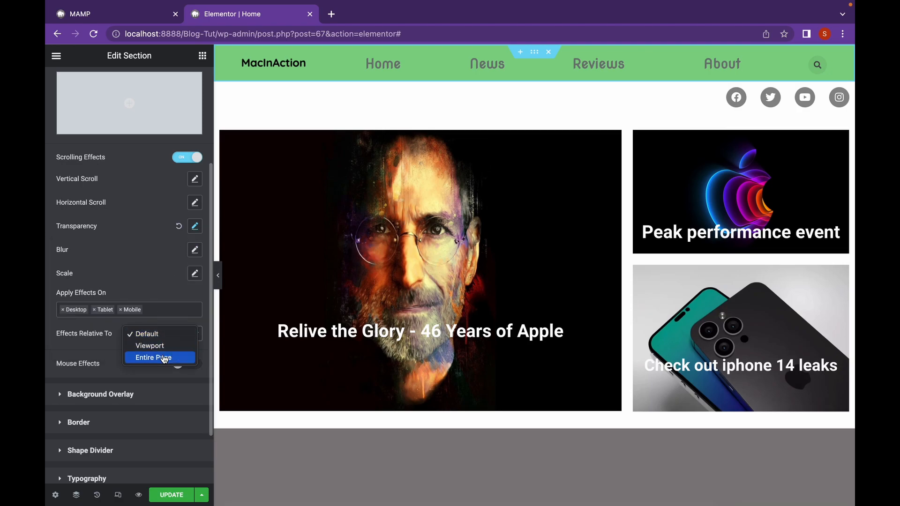
{"action": "left_click", "coordinate": [153, 358]}
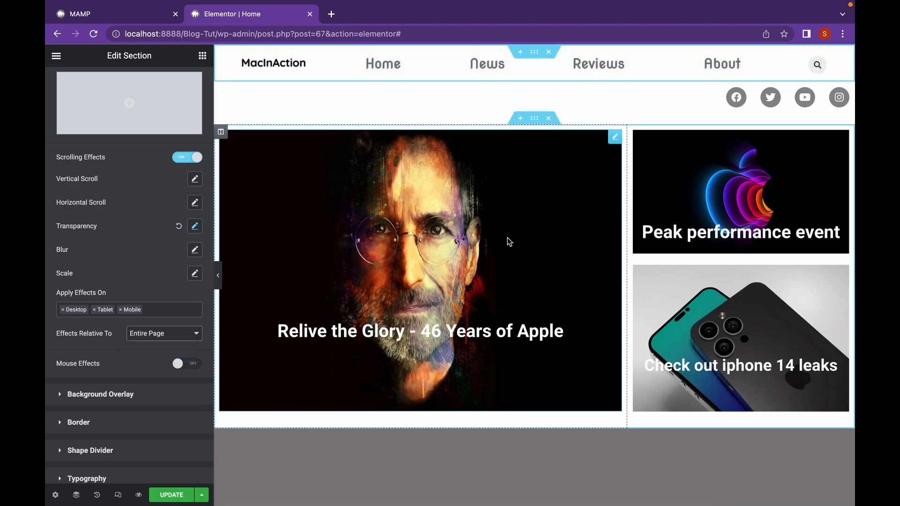
{"action": "mouse_move", "coordinate": [533, 242]}
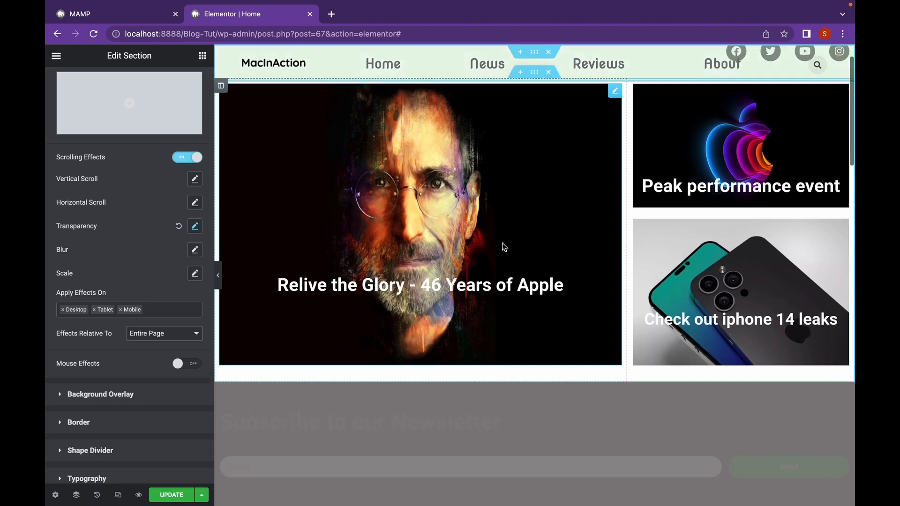
{"action": "scroll", "scroll_direction": "down", "scroll_amount": 3}
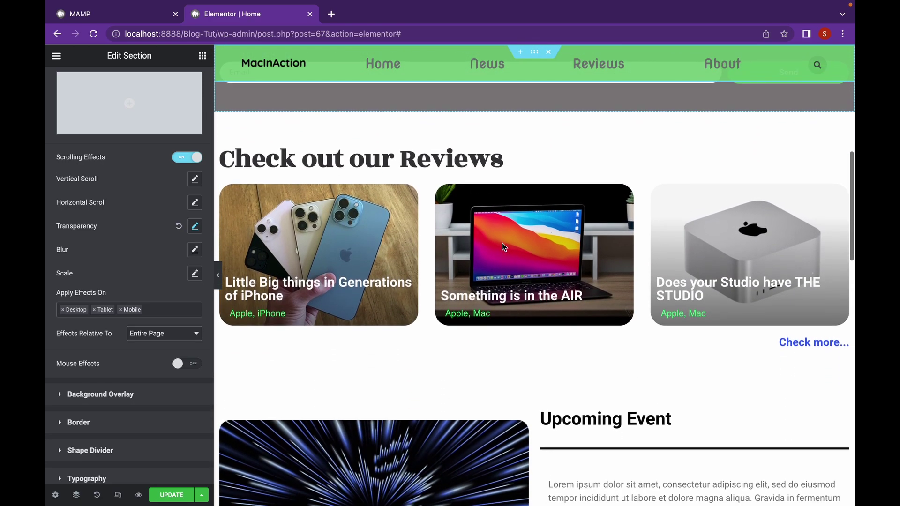
{"action": "scroll", "scroll_direction": "down", "scroll_amount": 3}
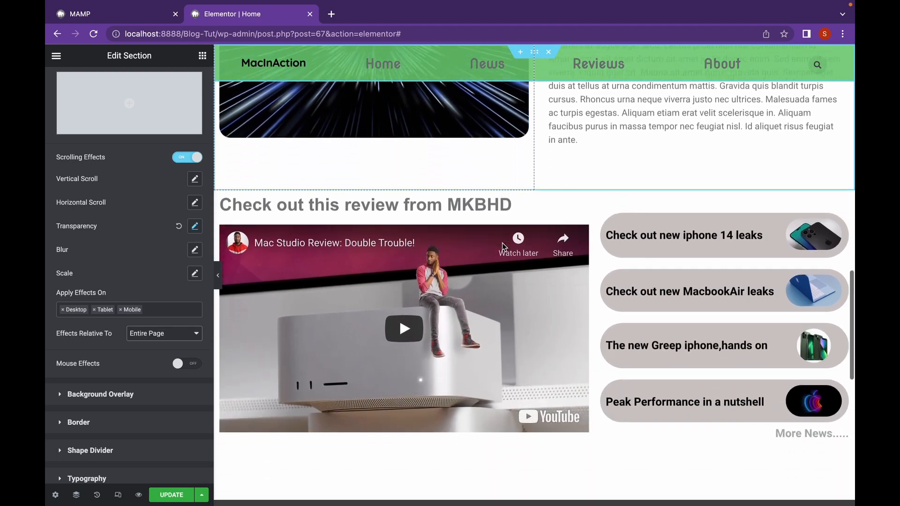
{"action": "scroll", "scroll_direction": "down", "scroll_amount": 3}
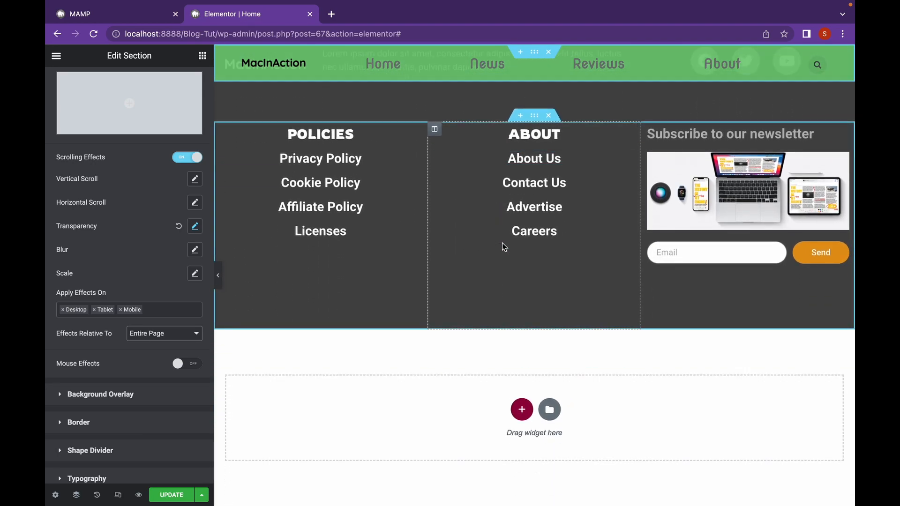
{"action": "scroll", "scroll_direction": "up", "scroll_amount": 3}
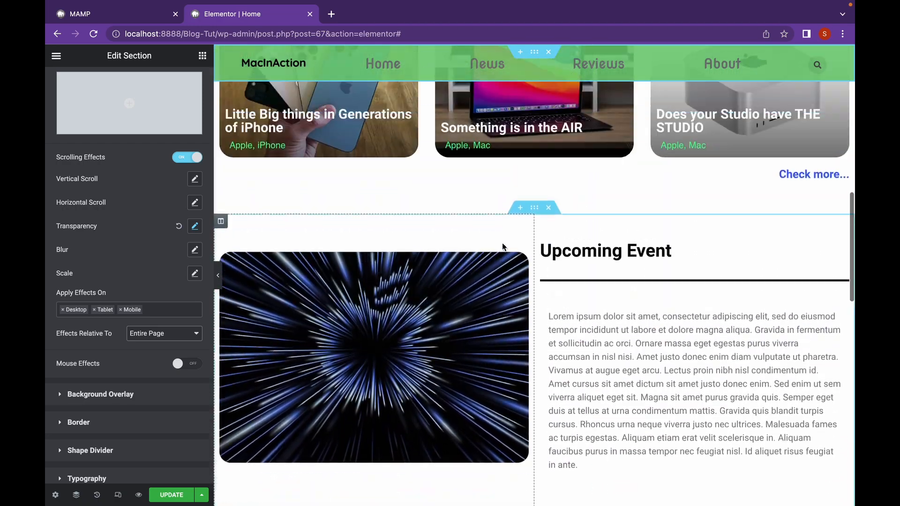